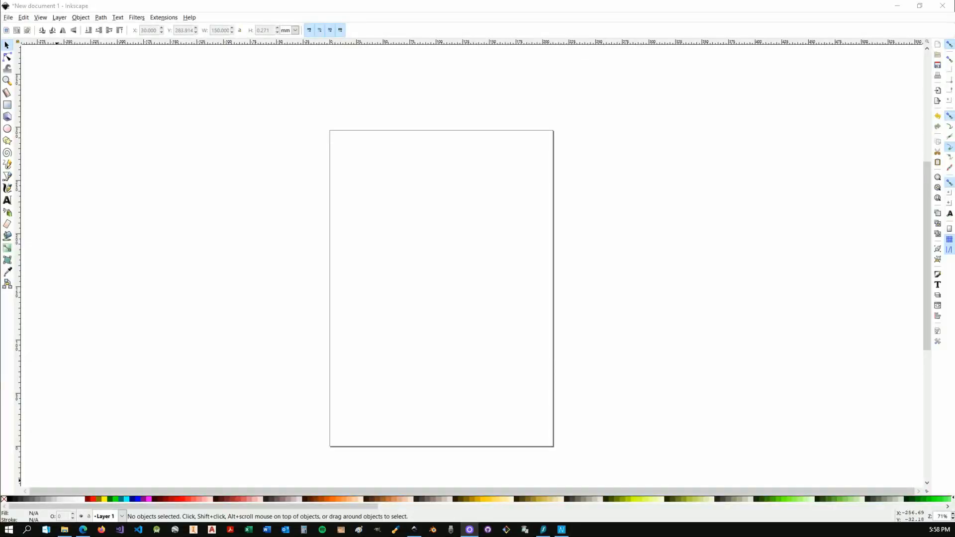
{"action": "mouse_move", "coordinate": [561, 279]}
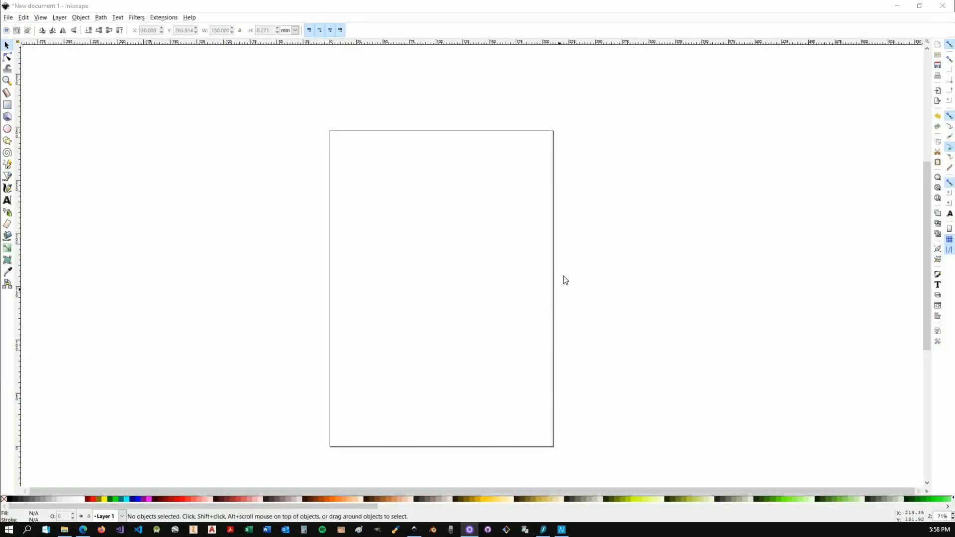
{"action": "mouse_move", "coordinate": [393, 230]}
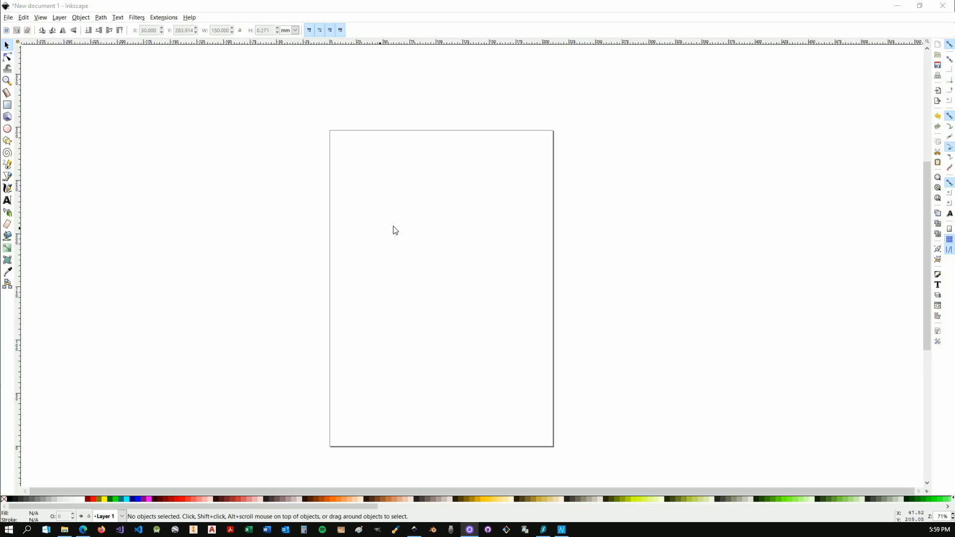
Bring up the canvas start options offering Load Gcode or a CAD file
{"action": "left_click", "coordinate": [163, 17]}
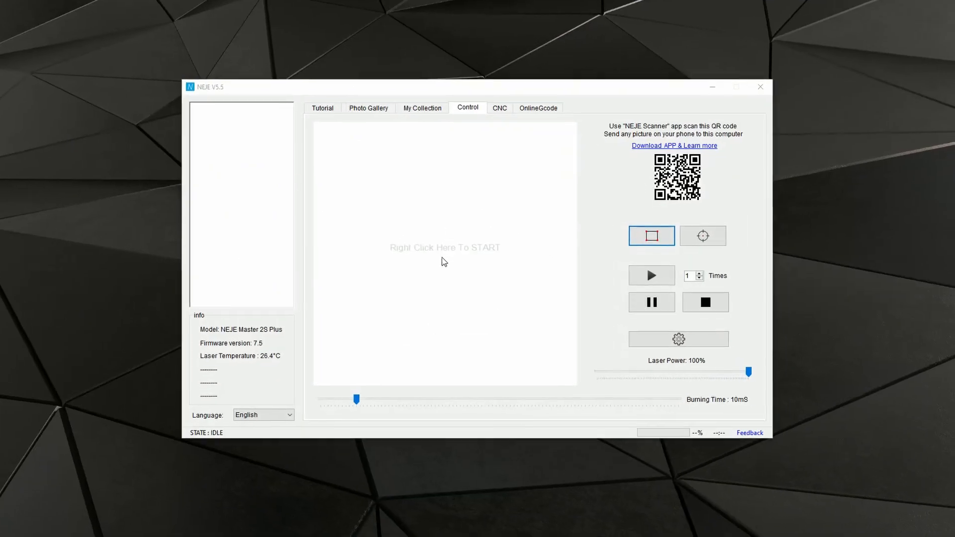
{"action": "right_click", "coordinate": [430, 263]}
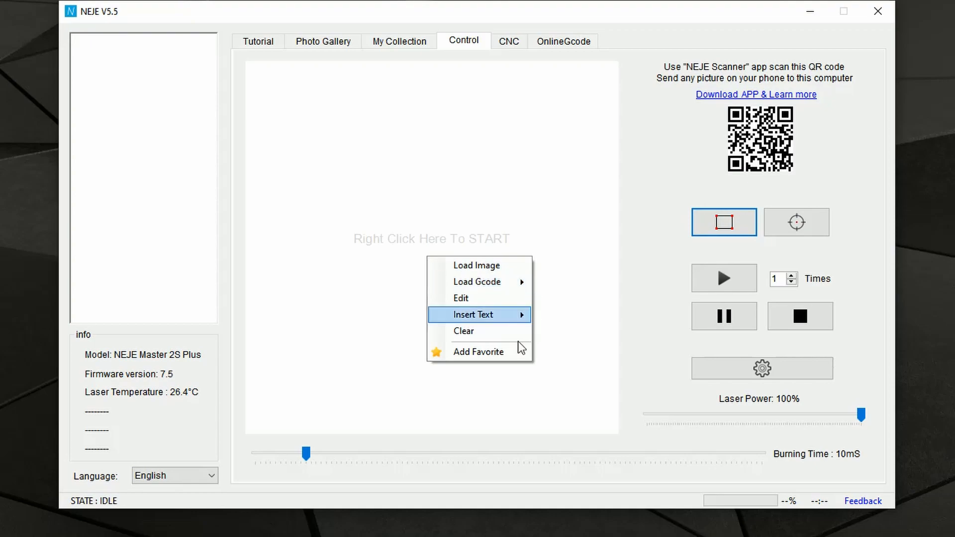
{"action": "mouse_move", "coordinate": [477, 282]}
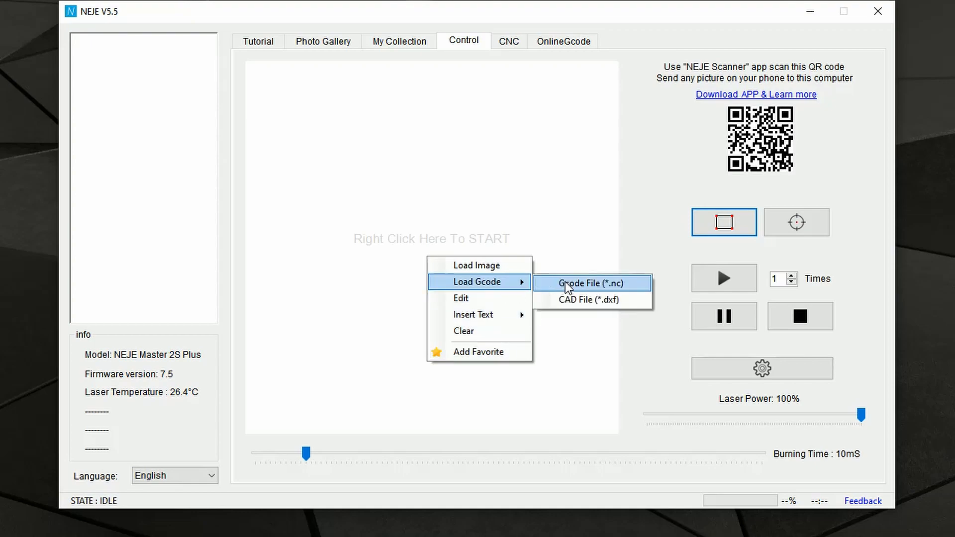
{"action": "mouse_move", "coordinate": [597, 290]}
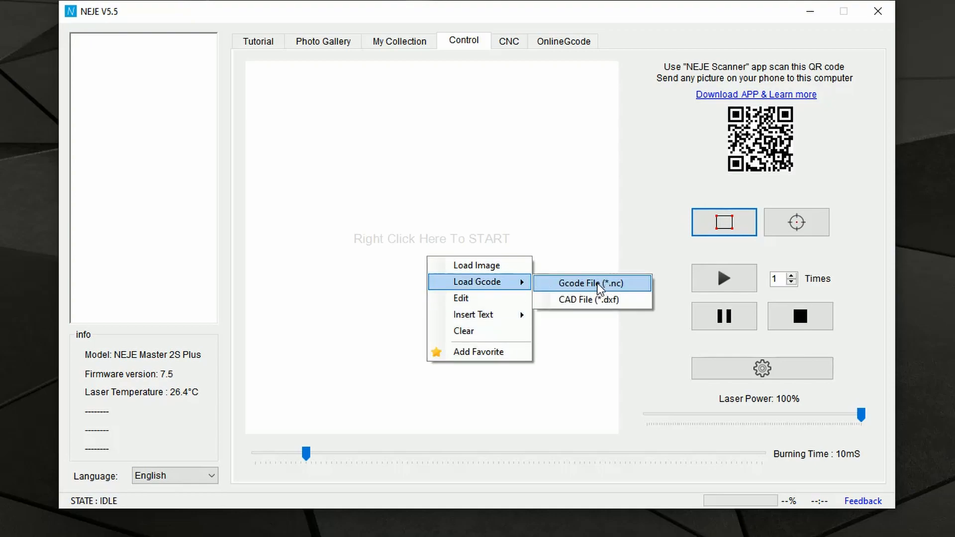
Load the straight-line .nc G-code and resize it to 200 mm wide
{"action": "left_click", "coordinate": [590, 283]}
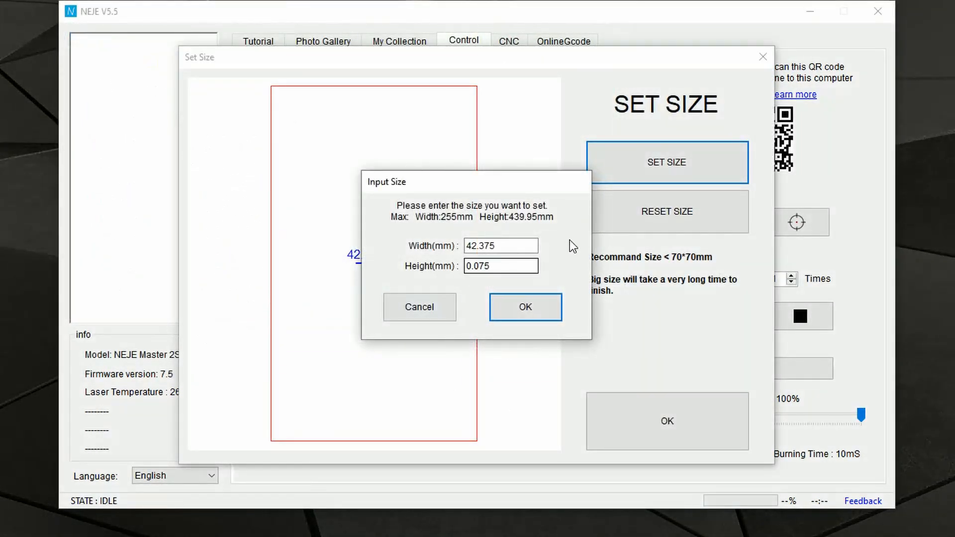
{"action": "triple_click", "coordinate": [500, 246]}
{"action": "type", "text": "200"}
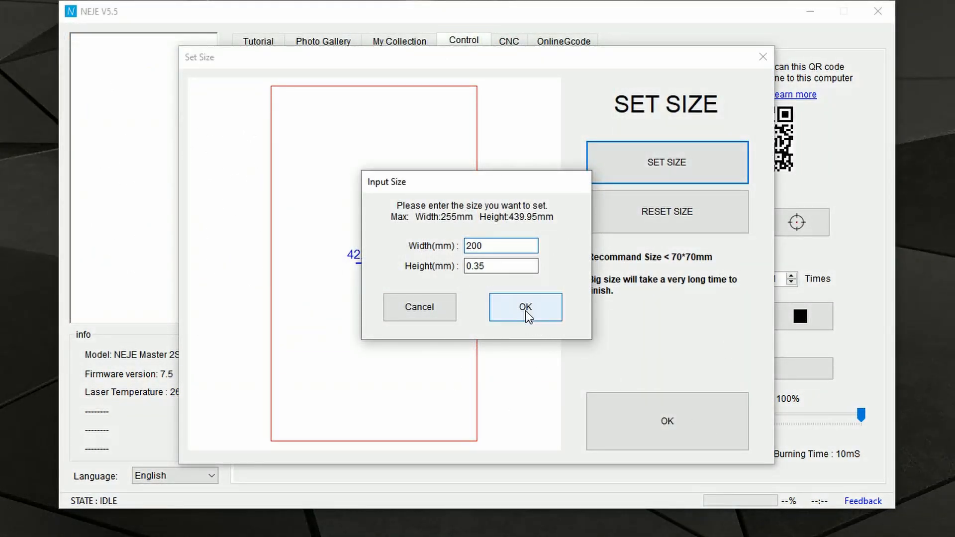
{"action": "left_click", "coordinate": [525, 306]}
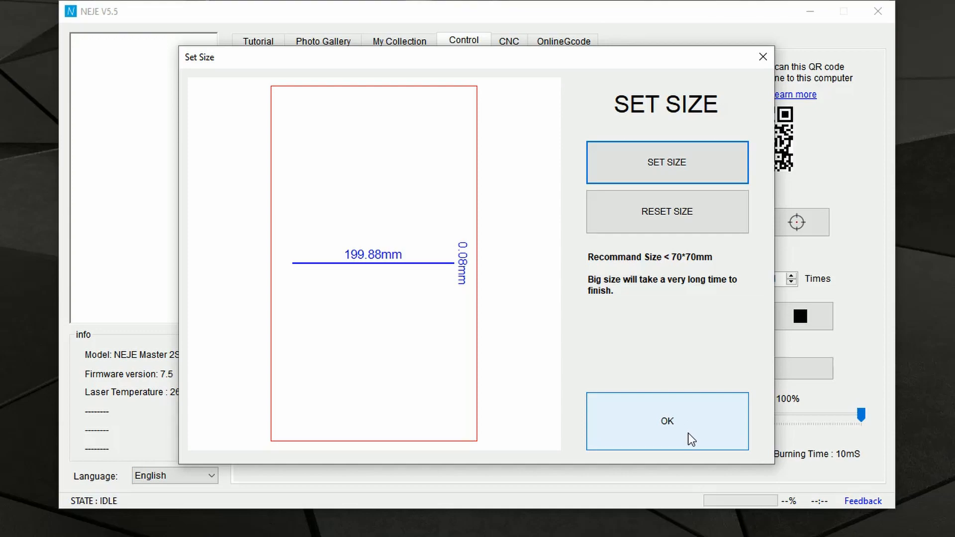
{"action": "left_click", "coordinate": [666, 421]}
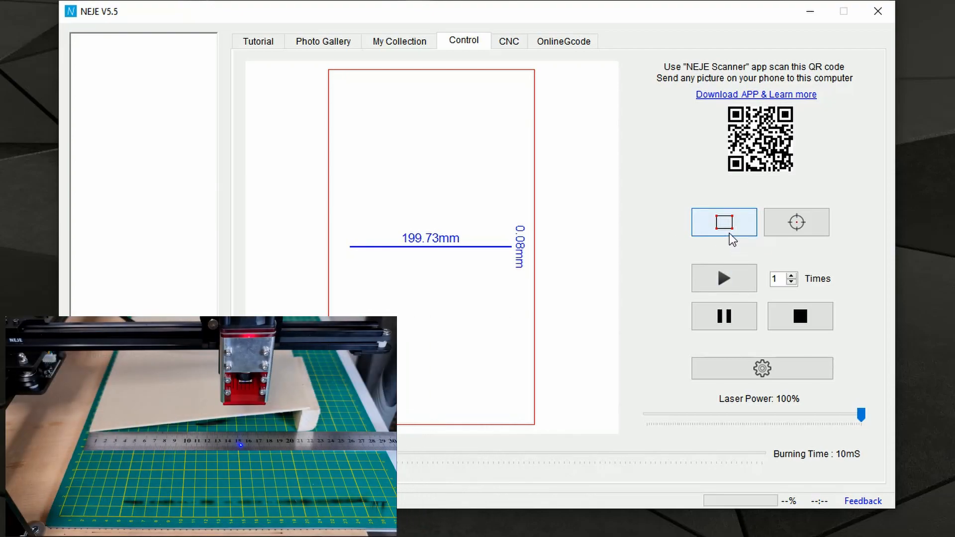
Start the location preview and move the area down with 10 mm steps
{"action": "left_click", "coordinate": [724, 222]}
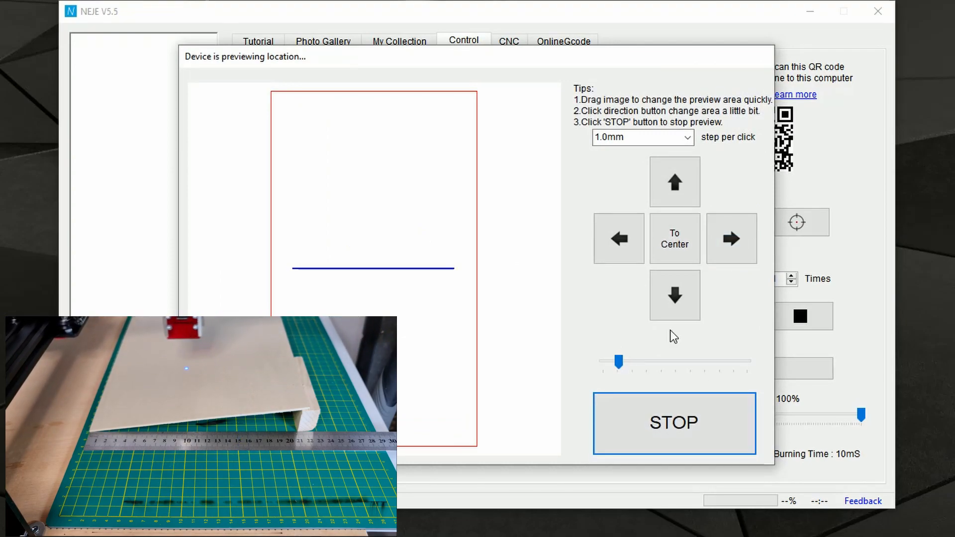
{"action": "left_click", "coordinate": [674, 296]}
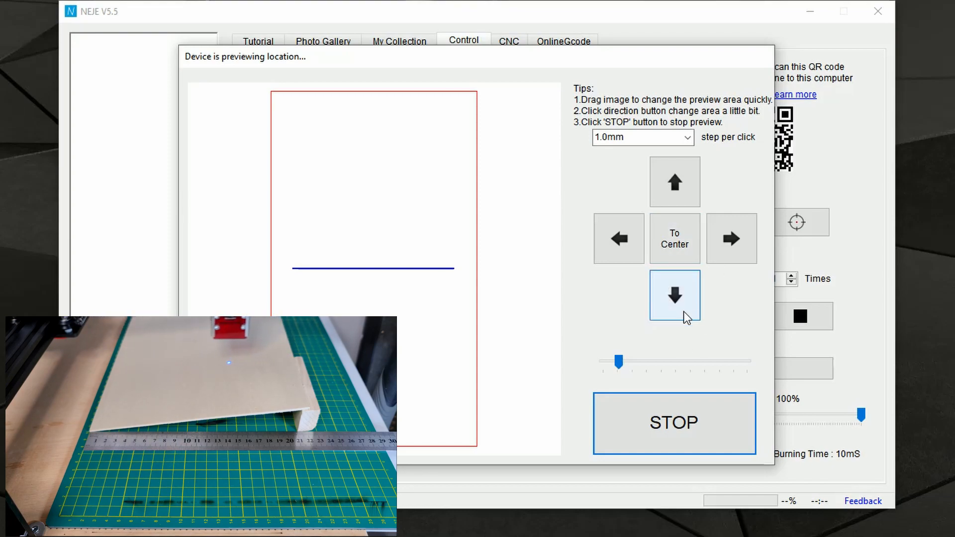
{"action": "left_click", "coordinate": [674, 294]}
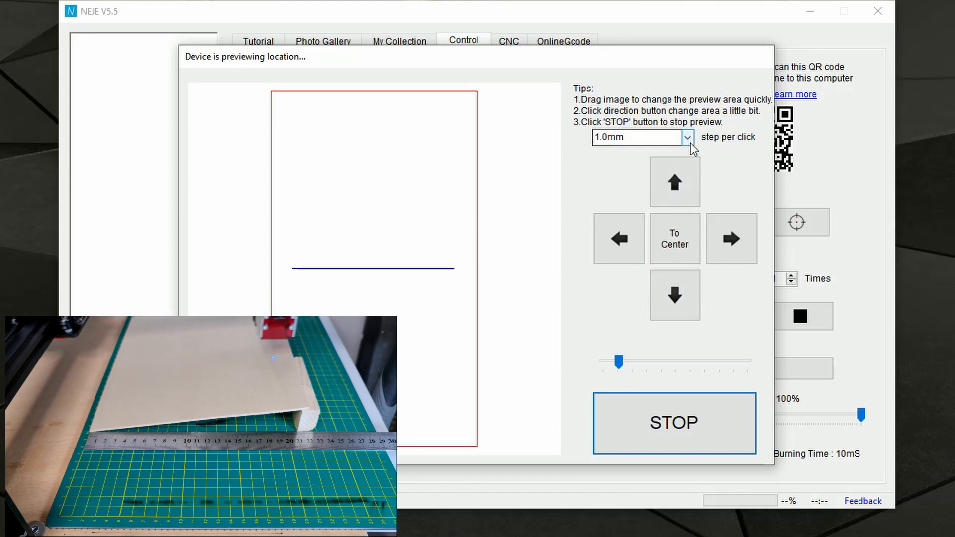
{"action": "left_click", "coordinate": [686, 137]}
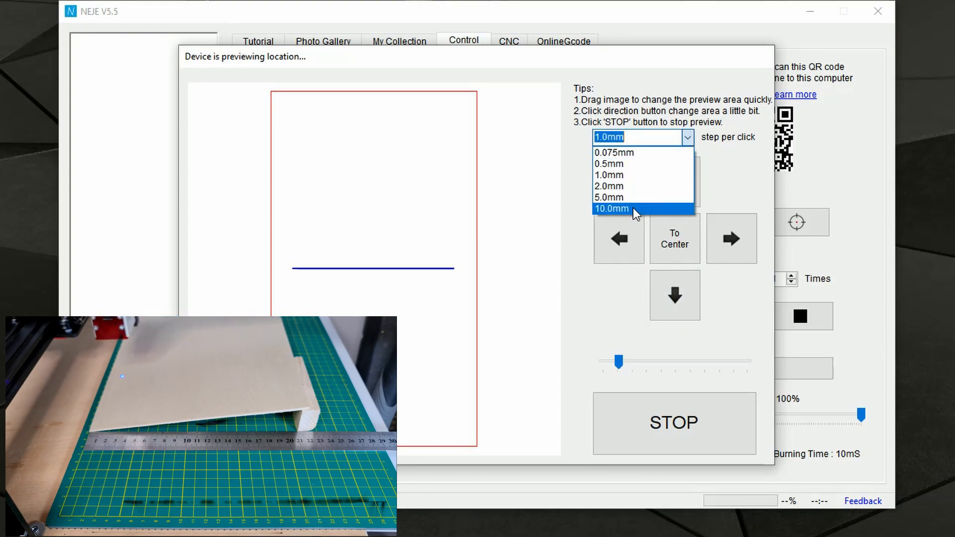
{"action": "left_click", "coordinate": [610, 209]}
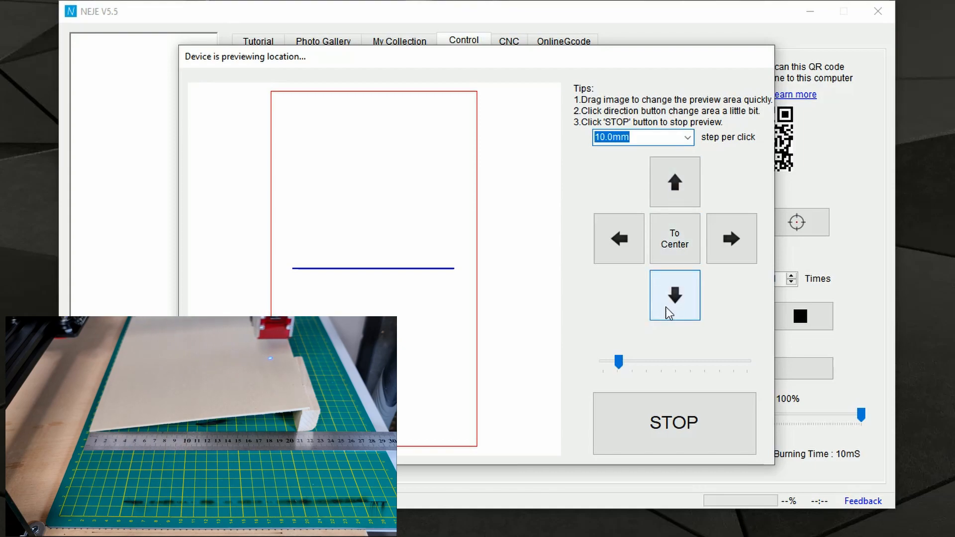
{"action": "left_click", "coordinate": [674, 294]}
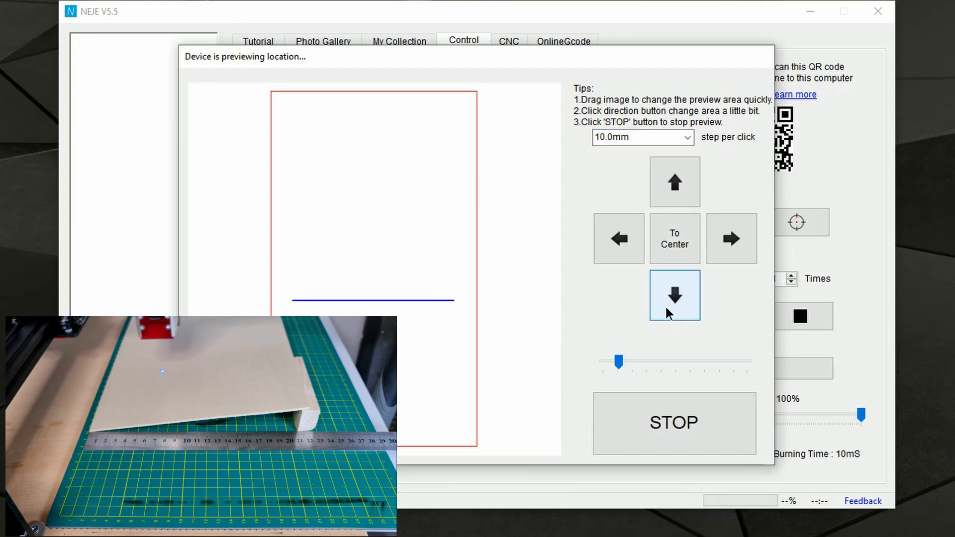
{"action": "left_click", "coordinate": [674, 295]}
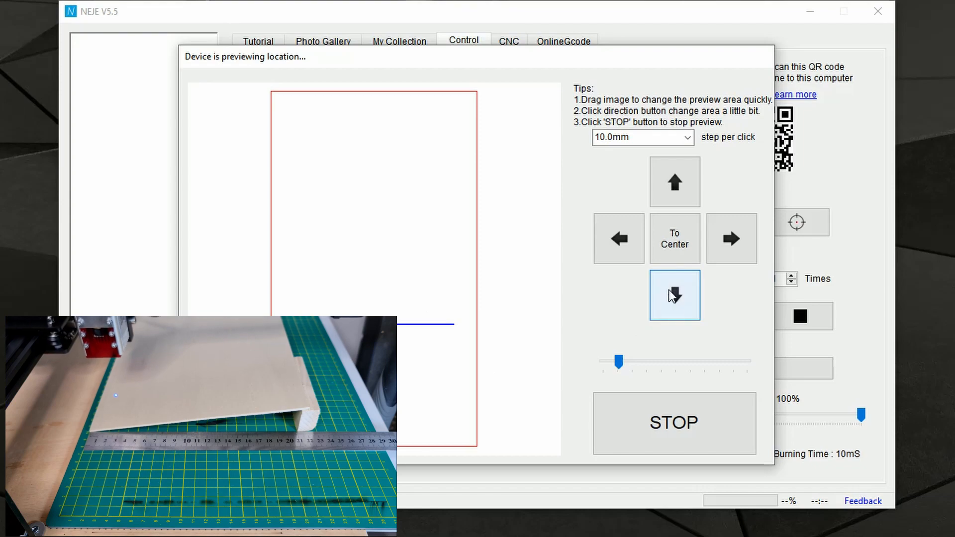
{"action": "left_click", "coordinate": [675, 295]}
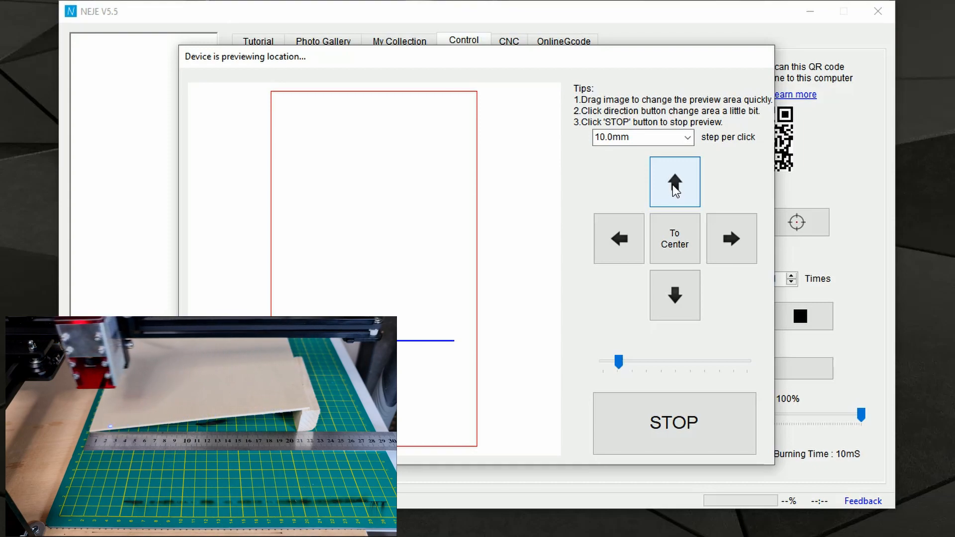
Nudge the engraving area up with a 2.0 mm step and stop the preview
{"action": "left_click", "coordinate": [619, 239]}
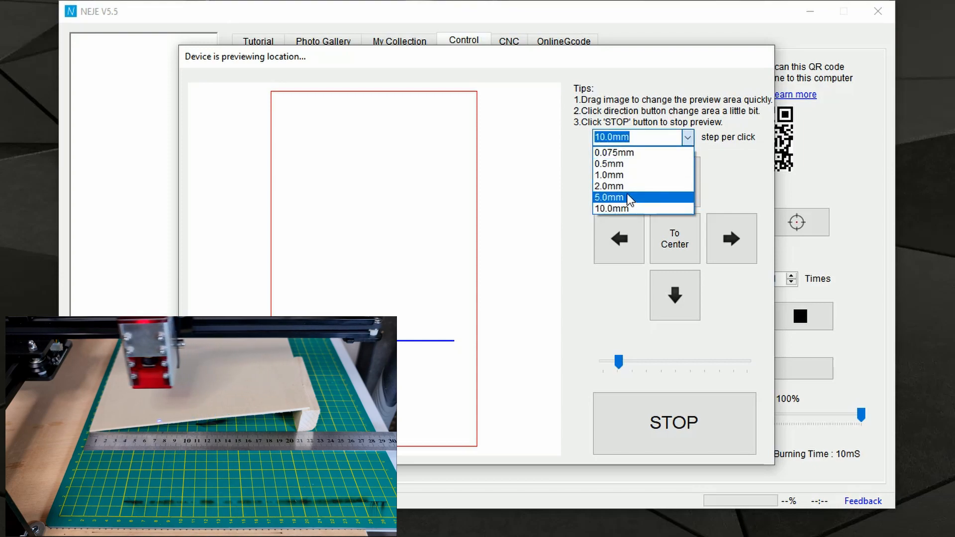
{"action": "mouse_move", "coordinate": [623, 191]}
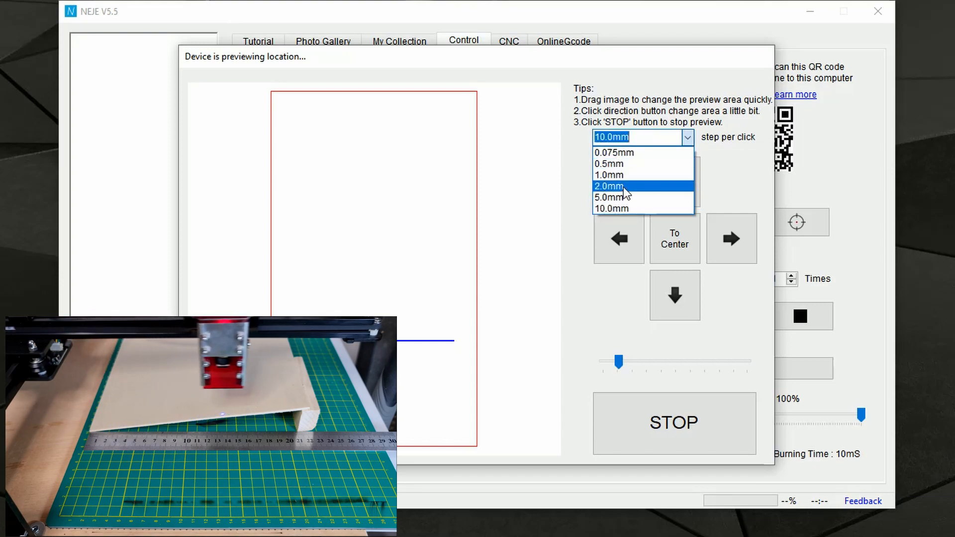
{"action": "left_click", "coordinate": [612, 186]}
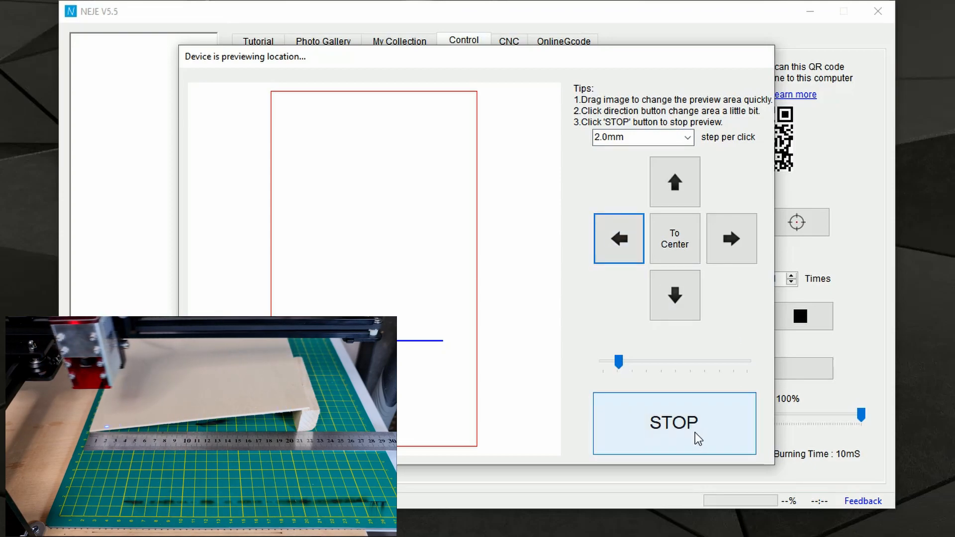
{"action": "left_click", "coordinate": [674, 422]}
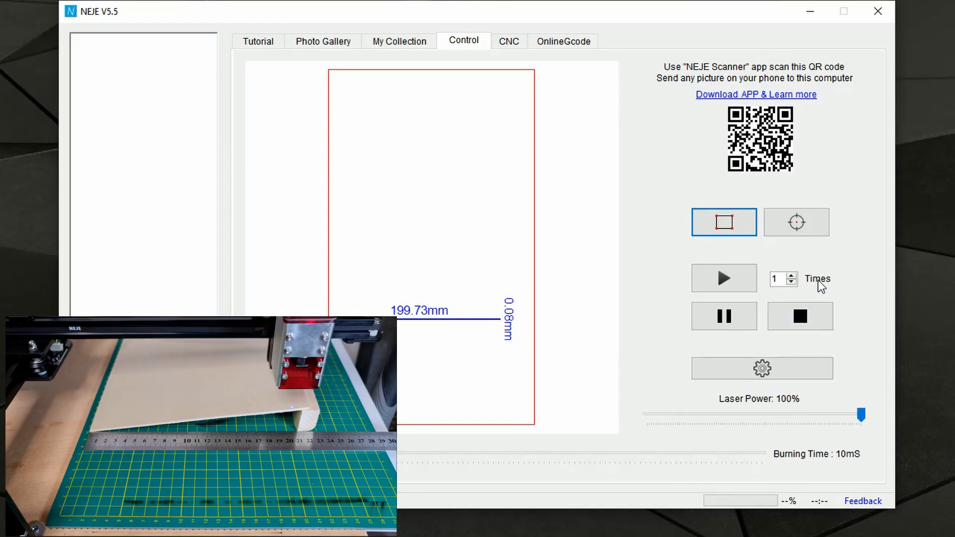
{"action": "mouse_move", "coordinate": [901, 411]}
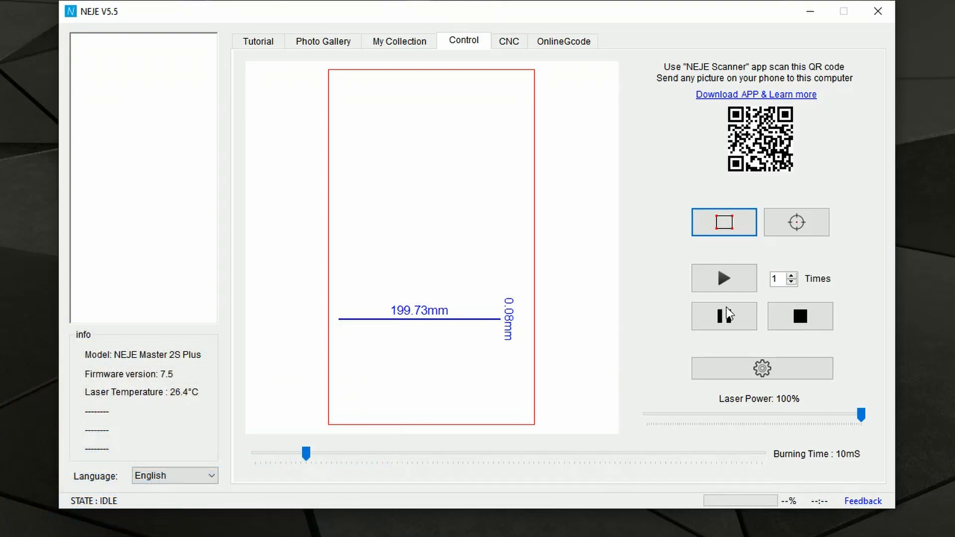
Engrave the 199.73 mm line once with Times set to 1
{"action": "left_click", "coordinate": [723, 278]}
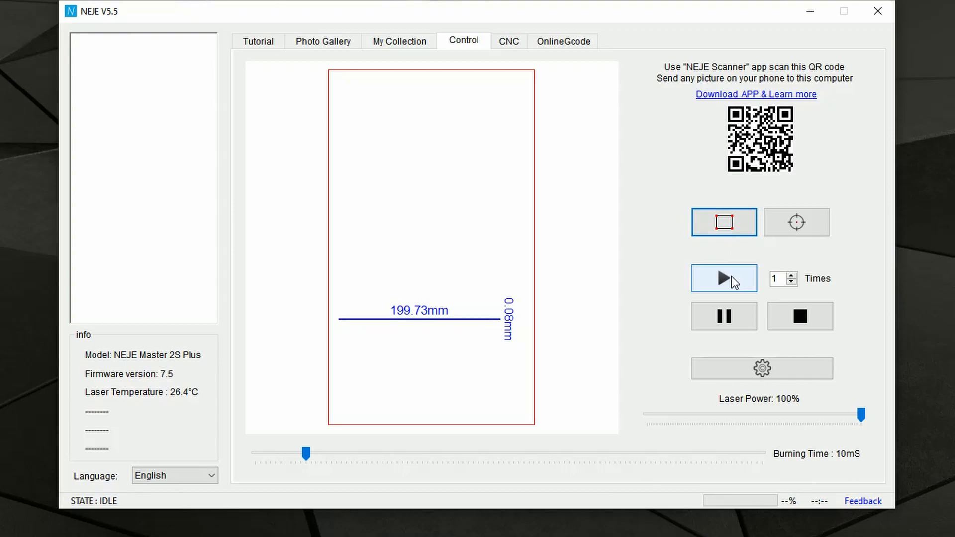
{"action": "left_click", "coordinate": [724, 278]}
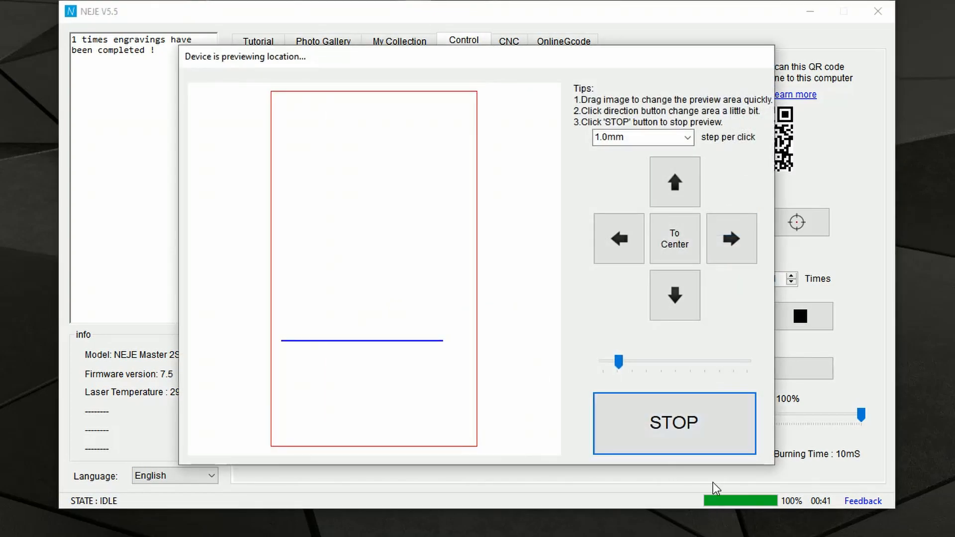
{"action": "mouse_move", "coordinate": [716, 394]}
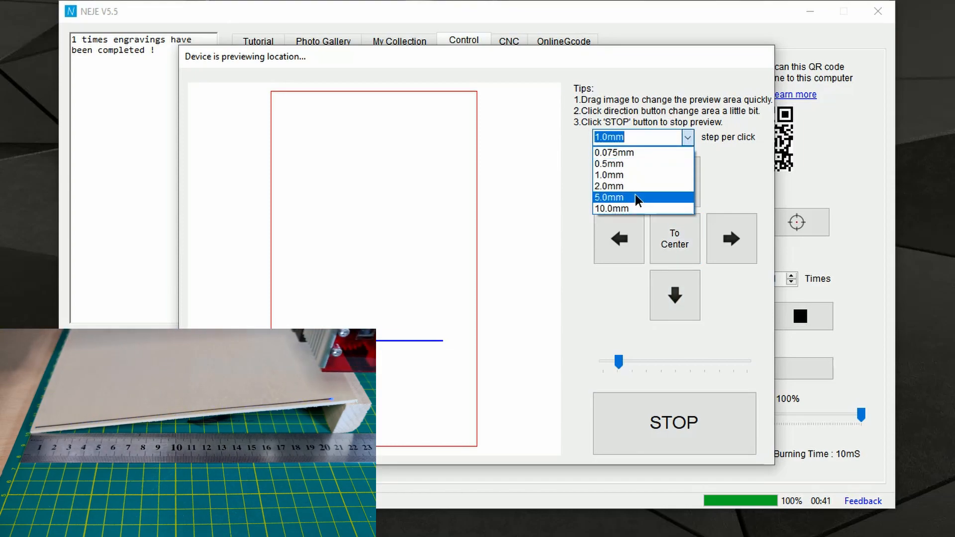
Shift the preview position up using a 5.0 mm step and stop the preview
{"action": "left_click", "coordinate": [607, 197]}
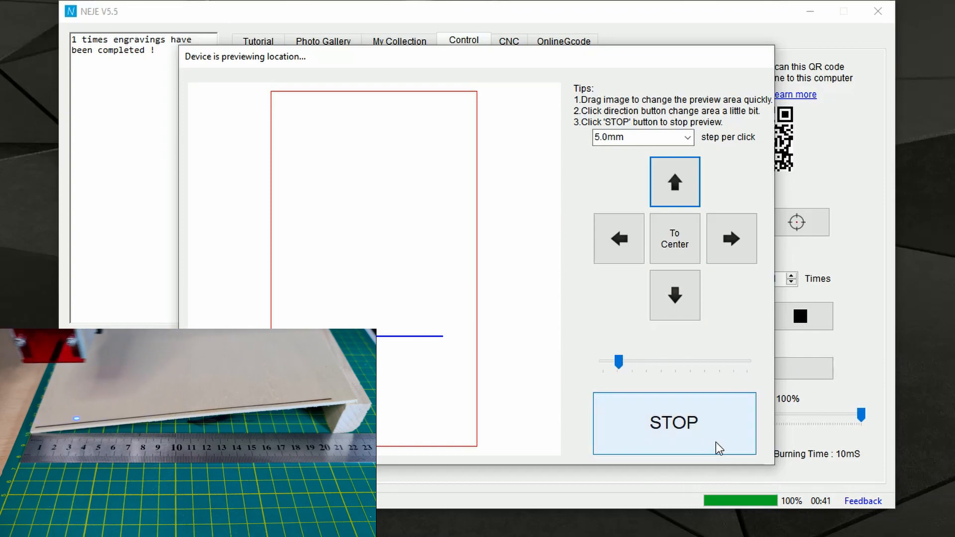
{"action": "left_click", "coordinate": [675, 421]}
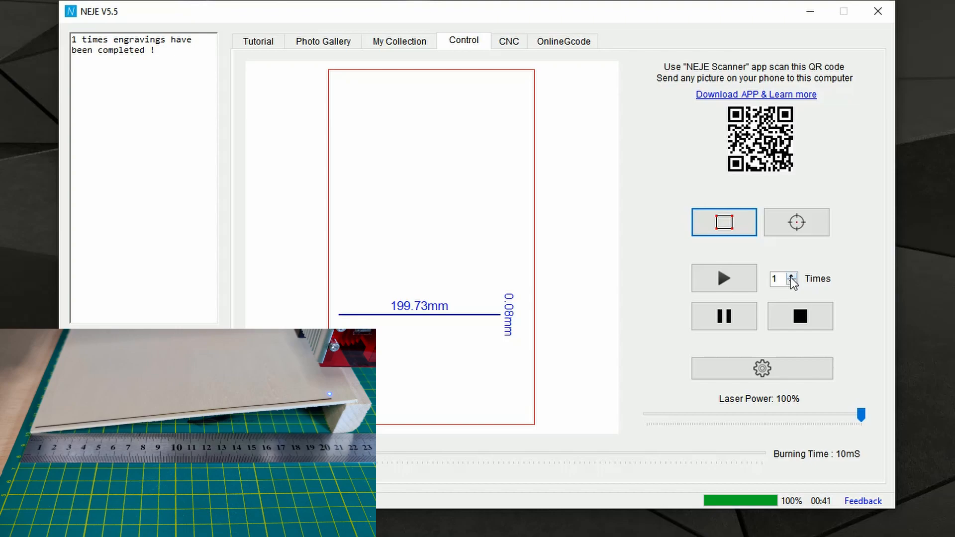
Raise the repeat count to 2, engrave, and start another location preview
{"action": "left_click", "coordinate": [792, 274]}
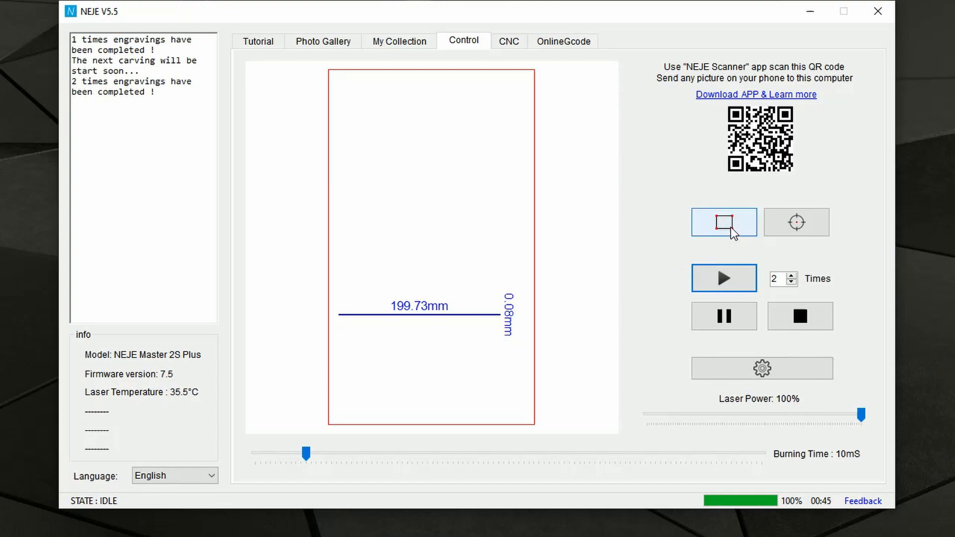
{"action": "left_click", "coordinate": [724, 222]}
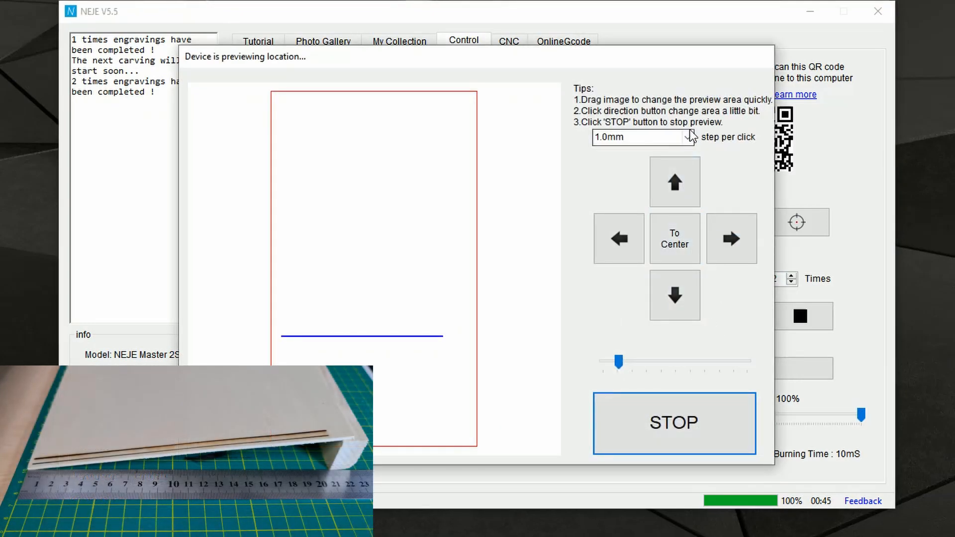
Move the preview area up another 5.0 mm step and stop the preview
{"action": "left_click", "coordinate": [690, 138]}
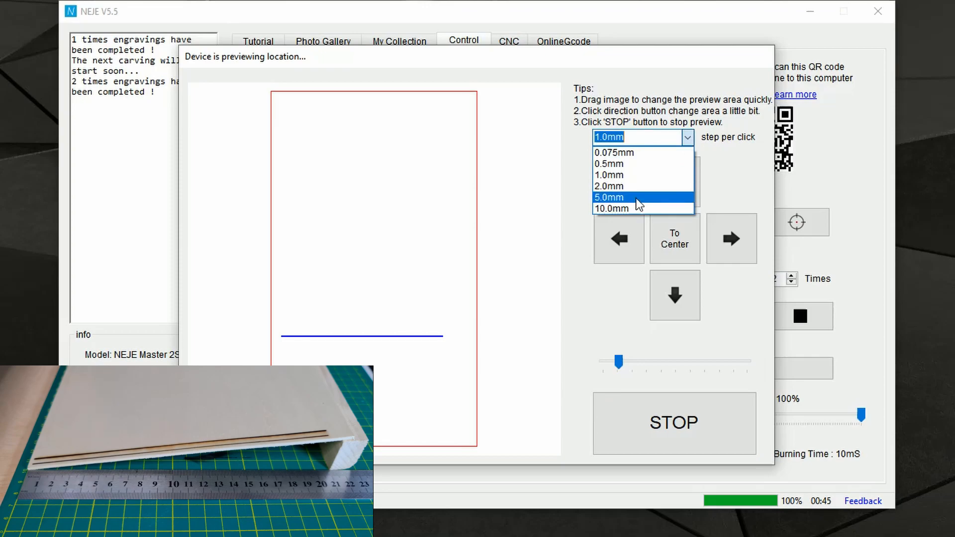
{"action": "left_click", "coordinate": [607, 197]}
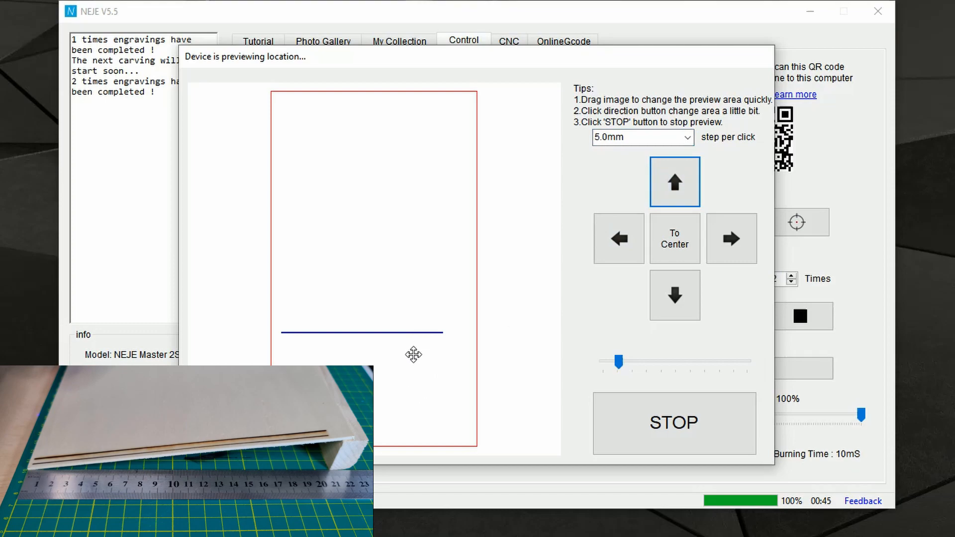
{"action": "mouse_move", "coordinate": [729, 377]}
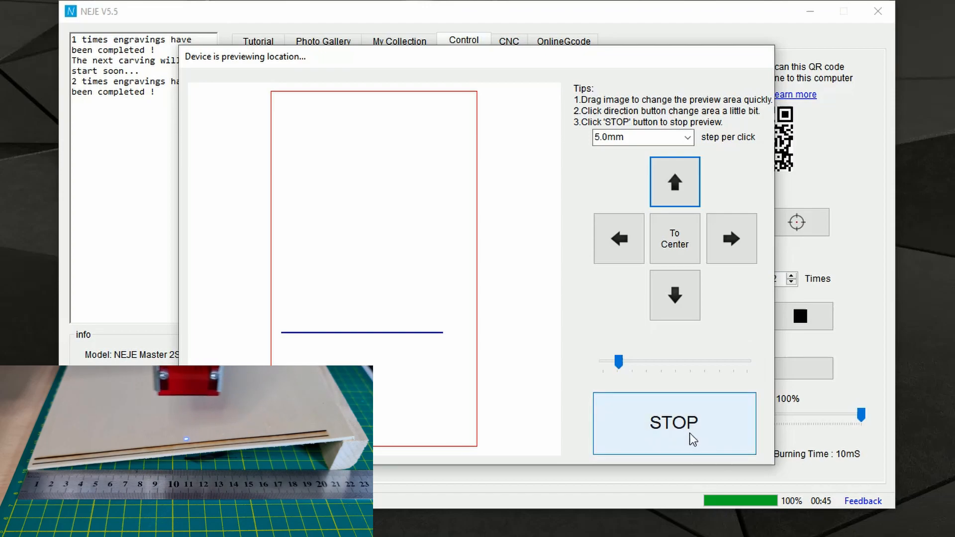
{"action": "left_click", "coordinate": [674, 423]}
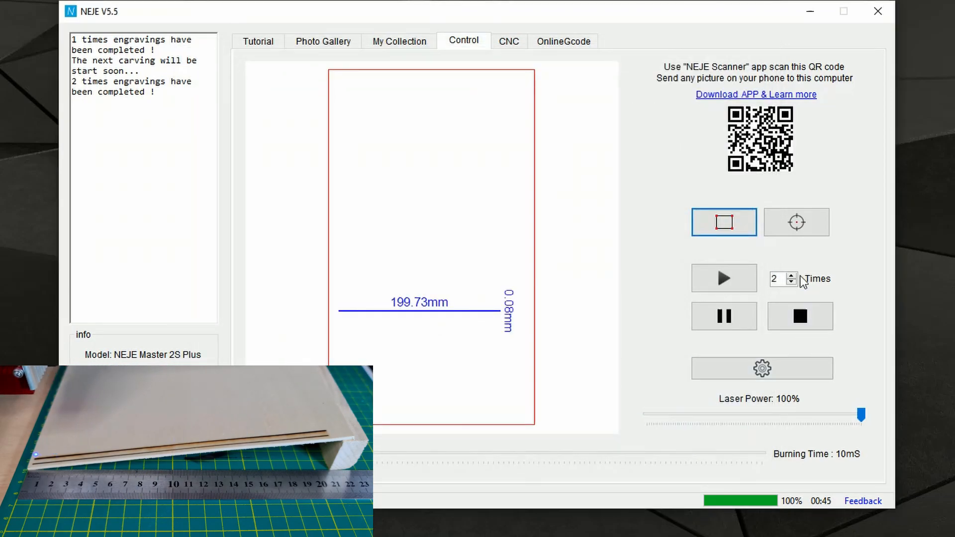